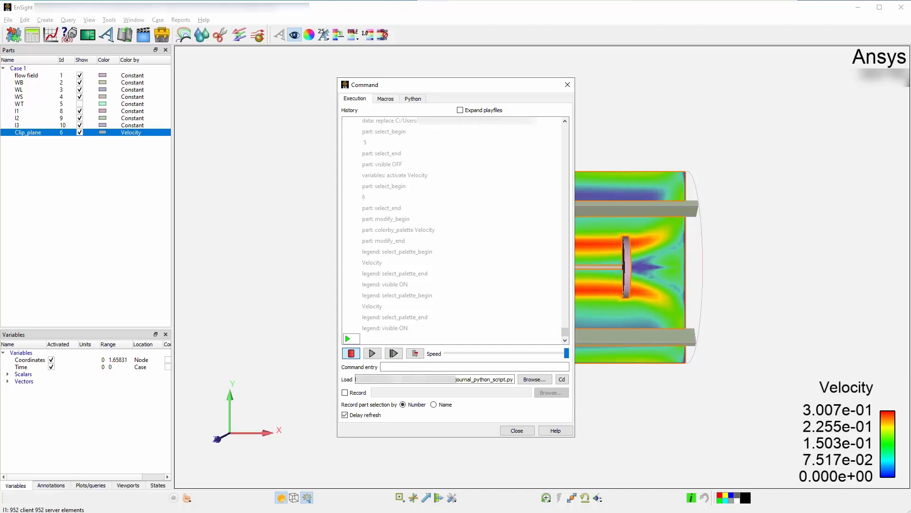
{"action": "mouse_move", "coordinate": [397, 332]}
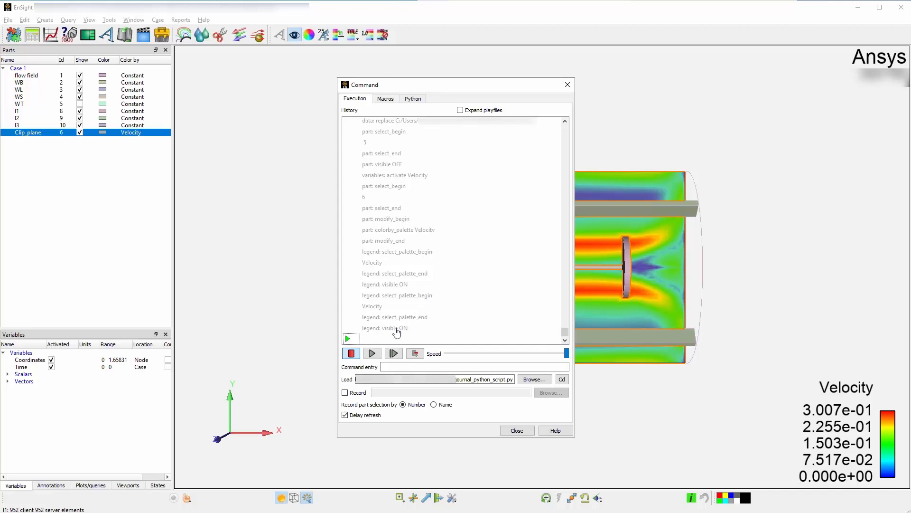
- Select the last twelve history commands from 'part: select_end' onward and copy them
{"action": "left_click", "coordinate": [382, 207]}
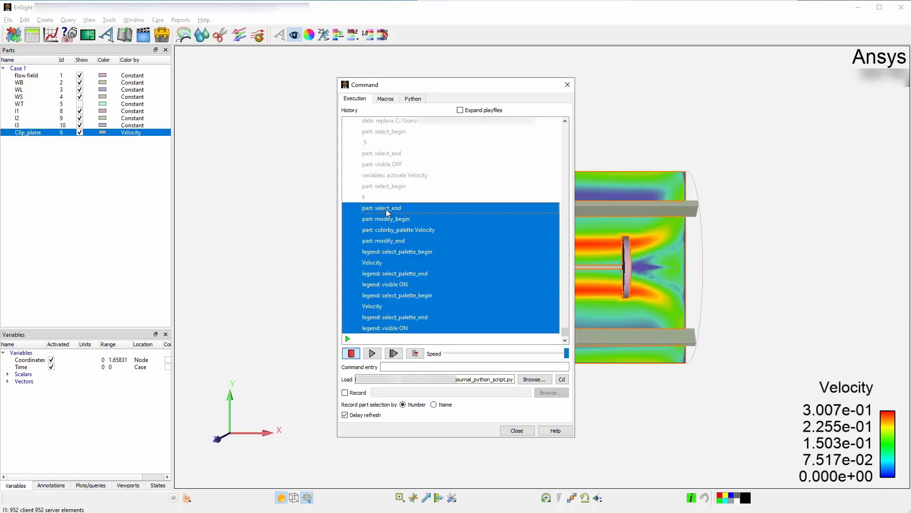
{"action": "right_click", "coordinate": [387, 212]}
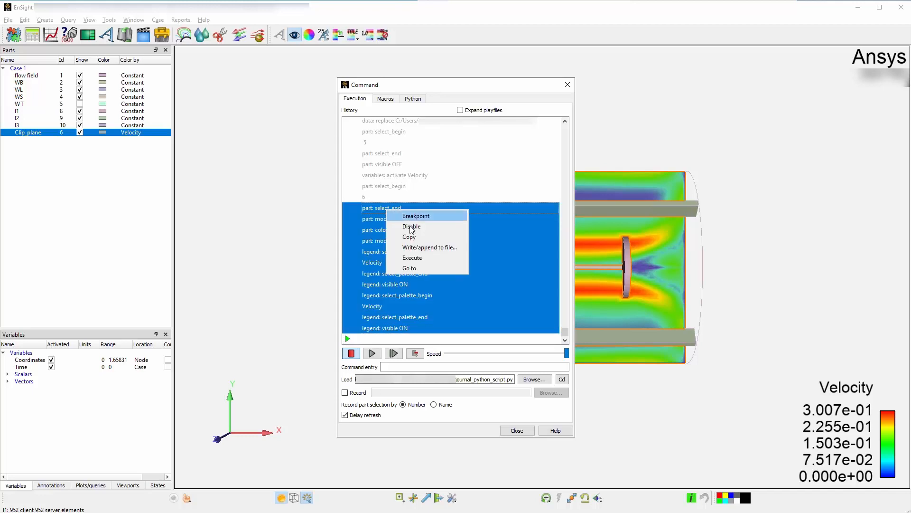
{"action": "left_click", "coordinate": [412, 97]}
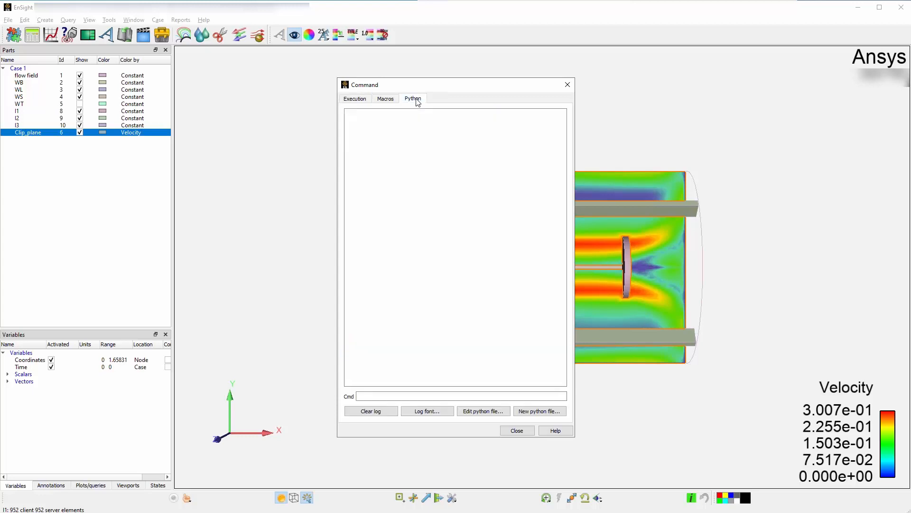
{"action": "mouse_move", "coordinate": [539, 411]}
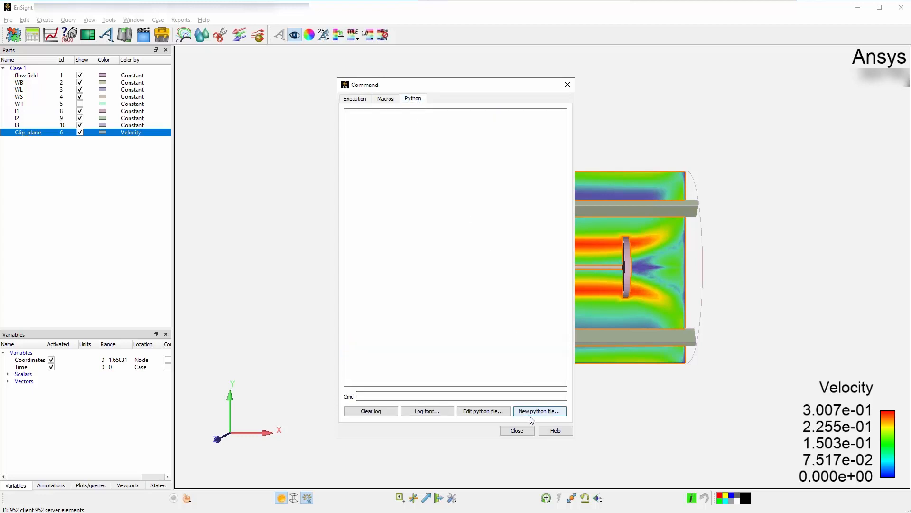
- Start a new Python file with the pasted commands and convert the selection to native Python
{"action": "left_click", "coordinate": [537, 411]}
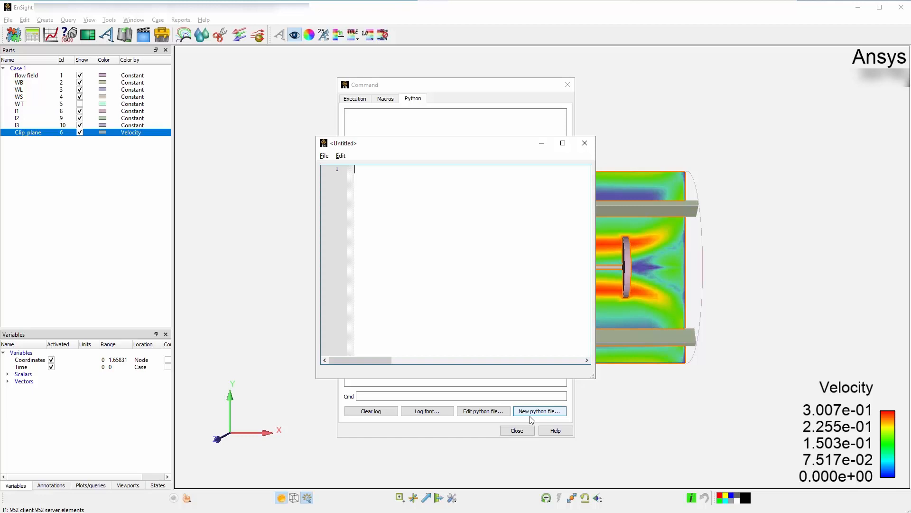
{"action": "mouse_move", "coordinate": [468, 241]}
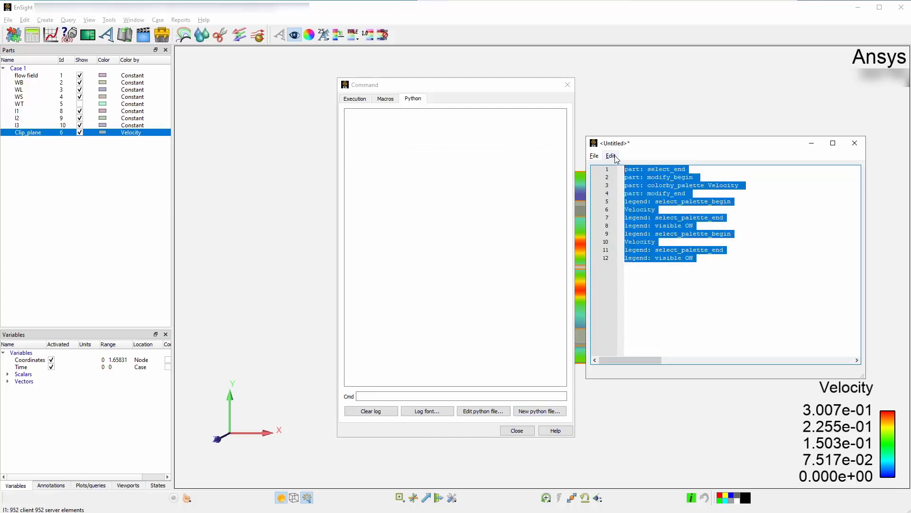
{"action": "left_click", "coordinate": [611, 155]}
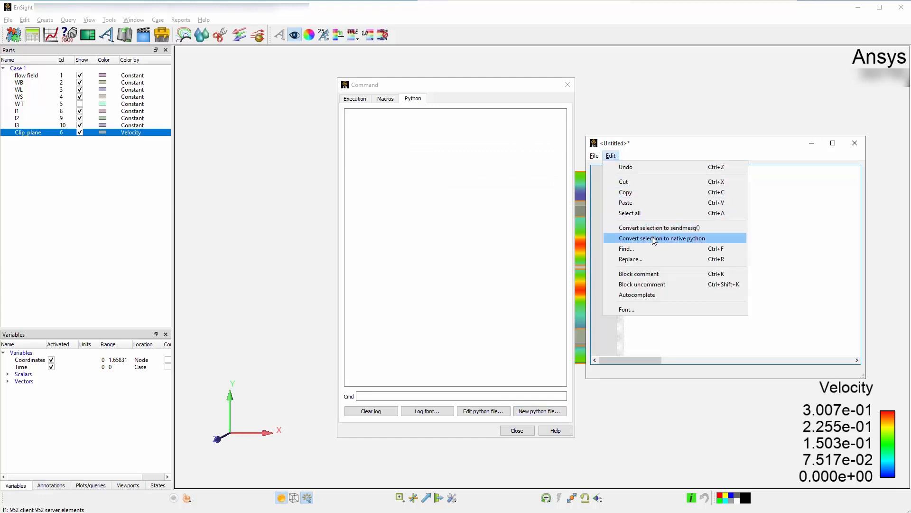
{"action": "left_click", "coordinate": [662, 237]}
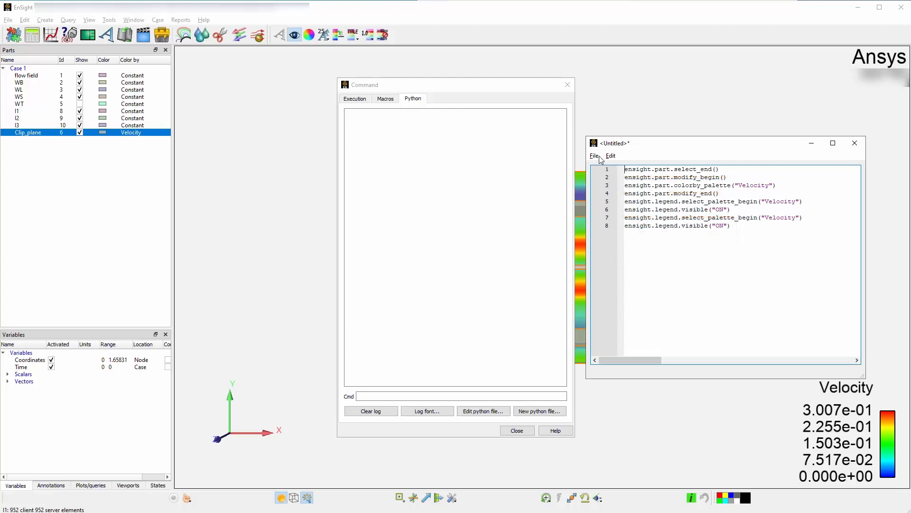
{"action": "left_click", "coordinate": [594, 155]}
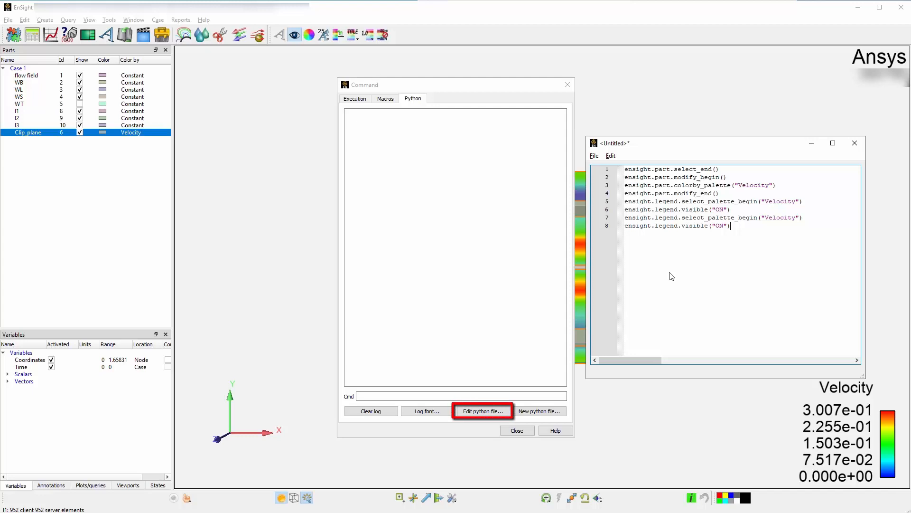
{"action": "mouse_move", "coordinate": [650, 254]}
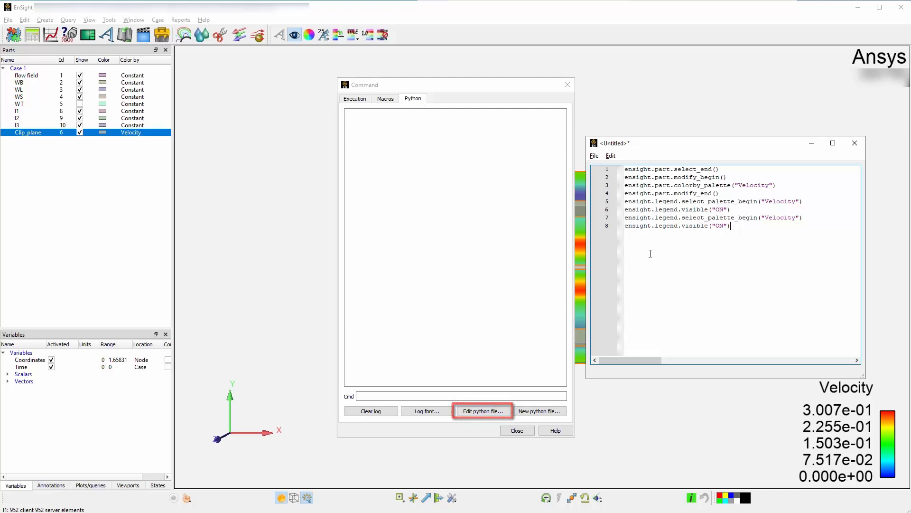
{"action": "left_click", "coordinate": [594, 155]}
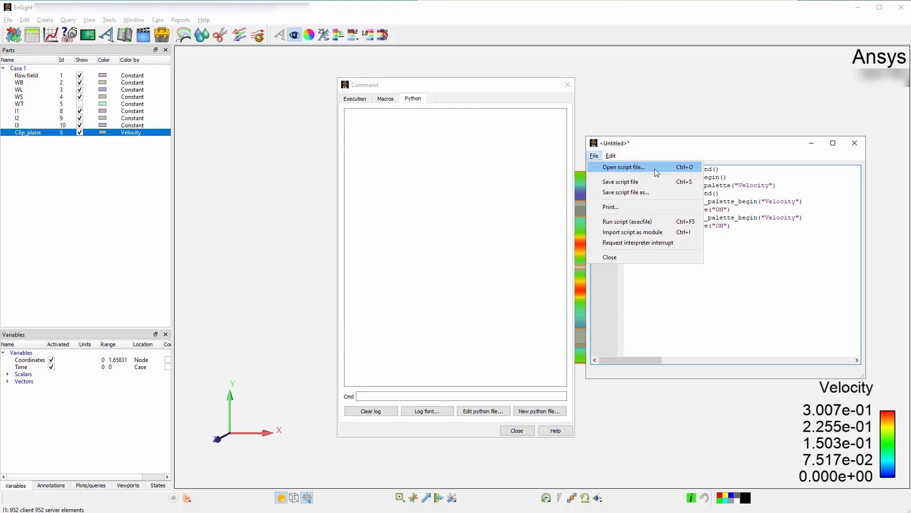
{"action": "mouse_move", "coordinate": [643, 170]}
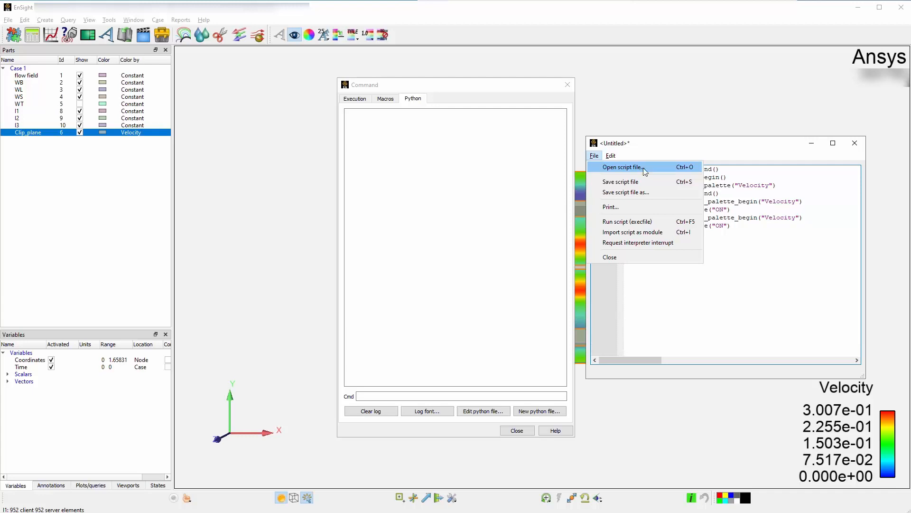
{"action": "mouse_move", "coordinate": [368, 102]}
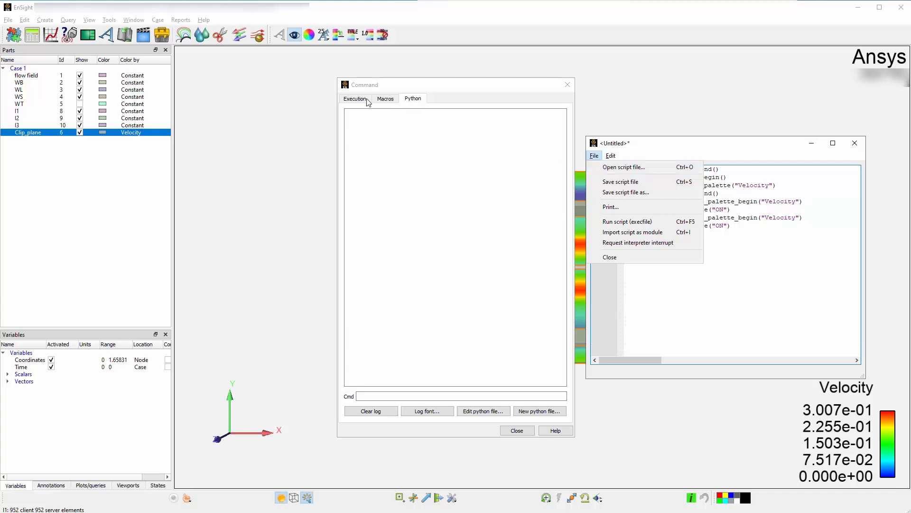
- Enter a #placeholder comment so it becomes the last line of the execution history
{"action": "left_click", "coordinate": [355, 97]}
{"action": "type", "text": "#place"}
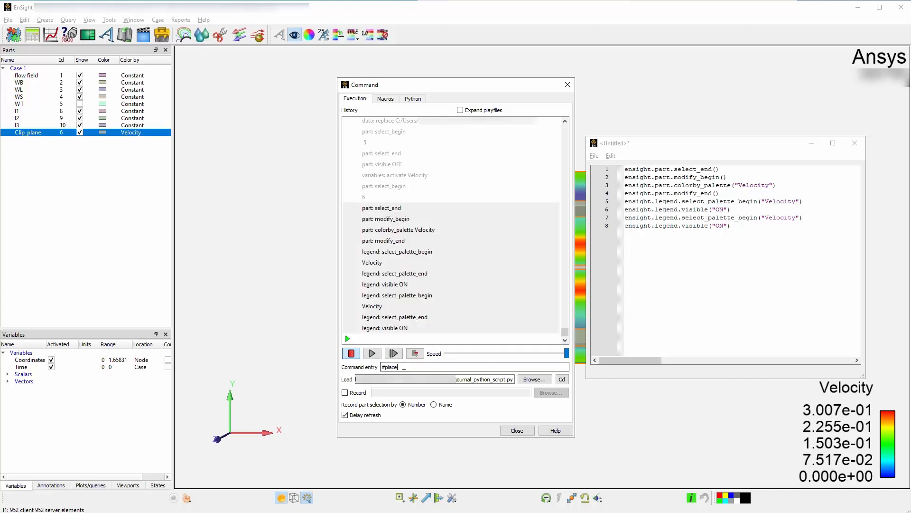
{"action": "key", "text": "Return"}
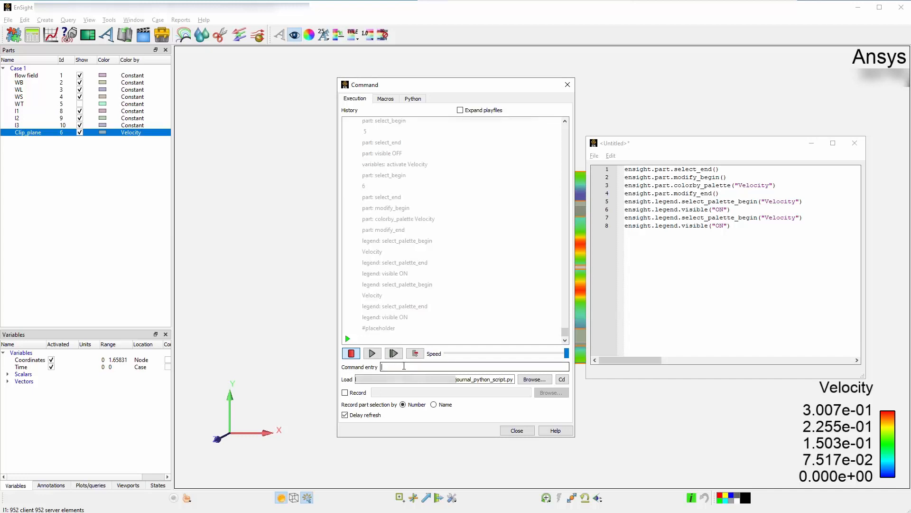
{"action": "left_click", "coordinate": [379, 327]}
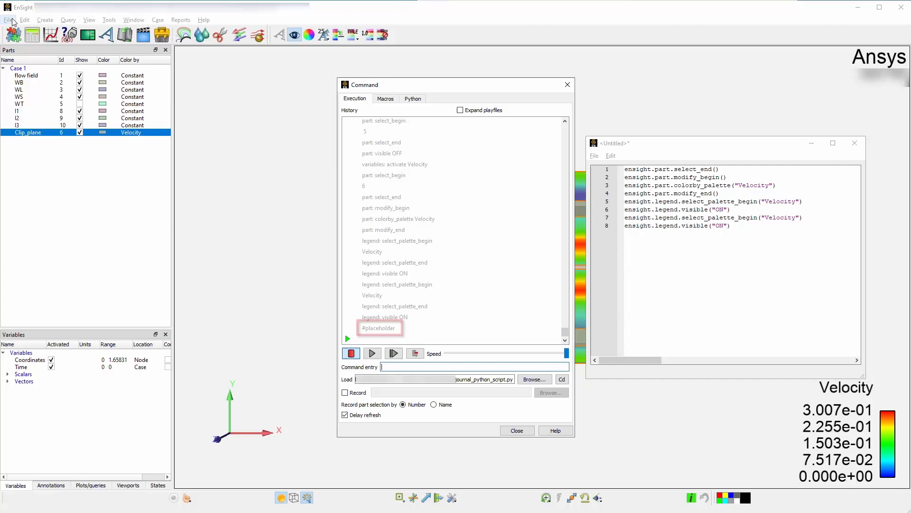
- Export the scene as a PNG image with Convert to default print color enabled
{"action": "left_click", "coordinate": [8, 19]}
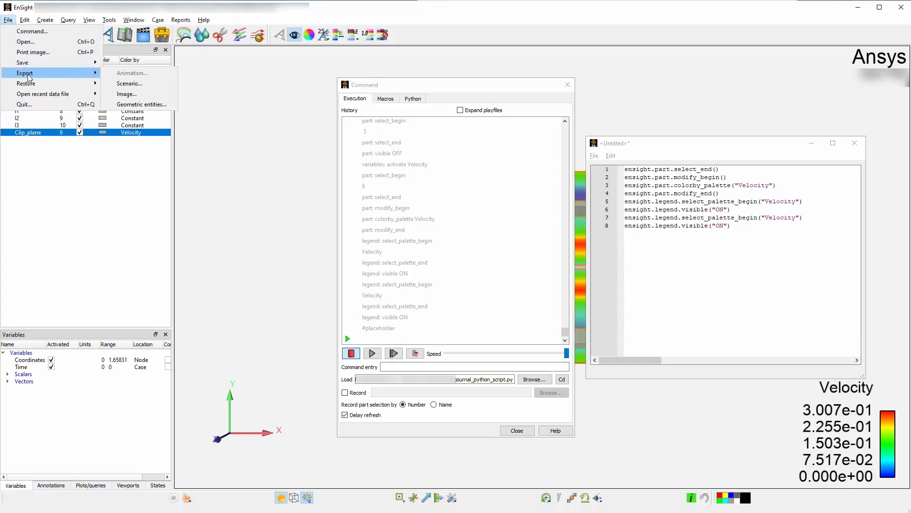
{"action": "left_click", "coordinate": [126, 94]}
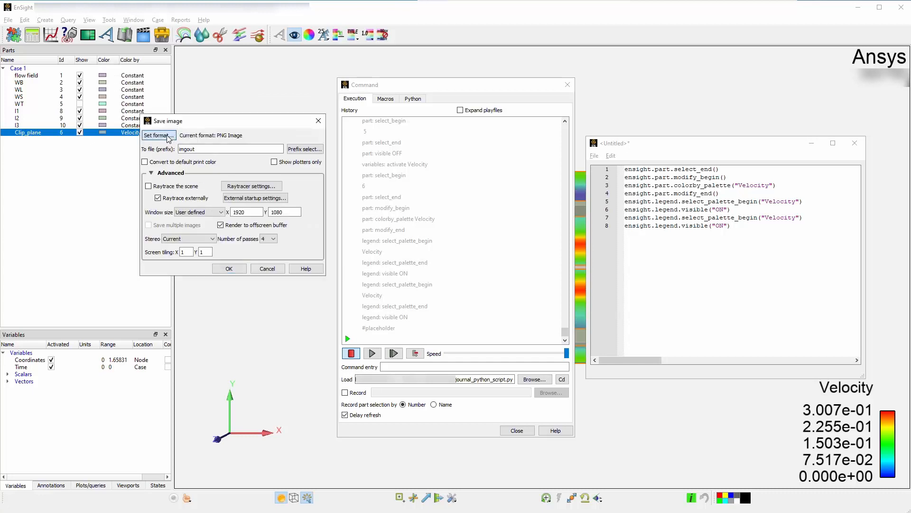
{"action": "left_click", "coordinate": [157, 136]}
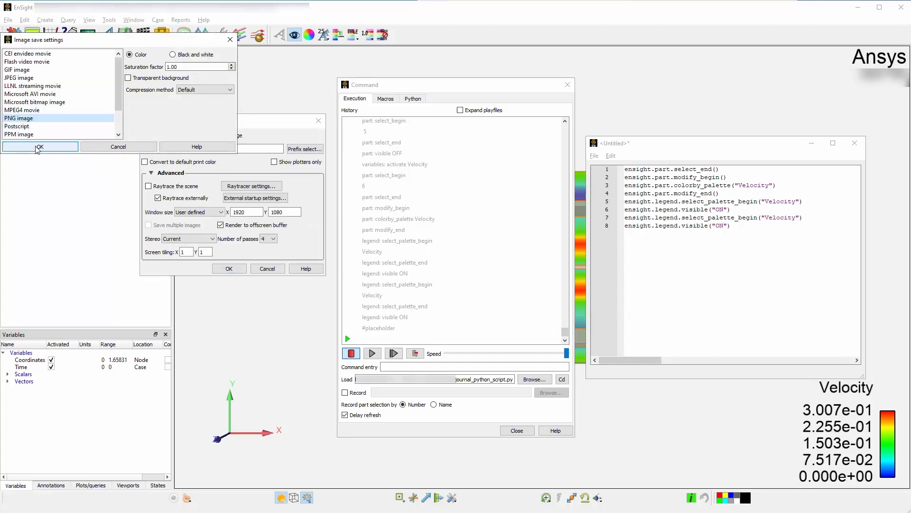
{"action": "left_click", "coordinate": [39, 146]}
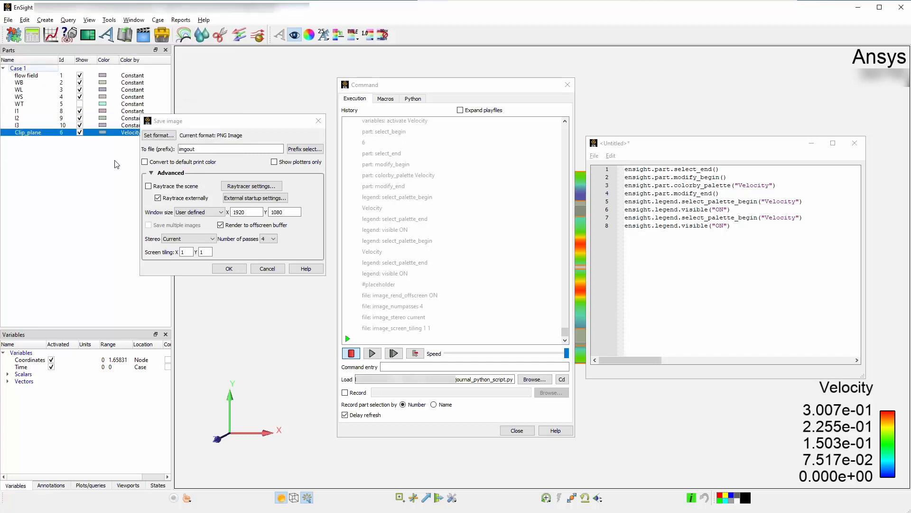
{"action": "left_click", "coordinate": [144, 161]}
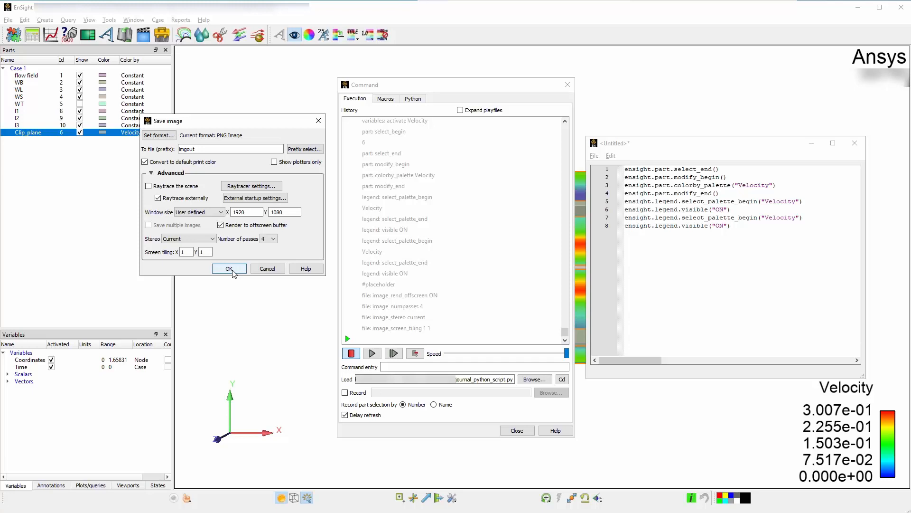
{"action": "left_click", "coordinate": [229, 269]}
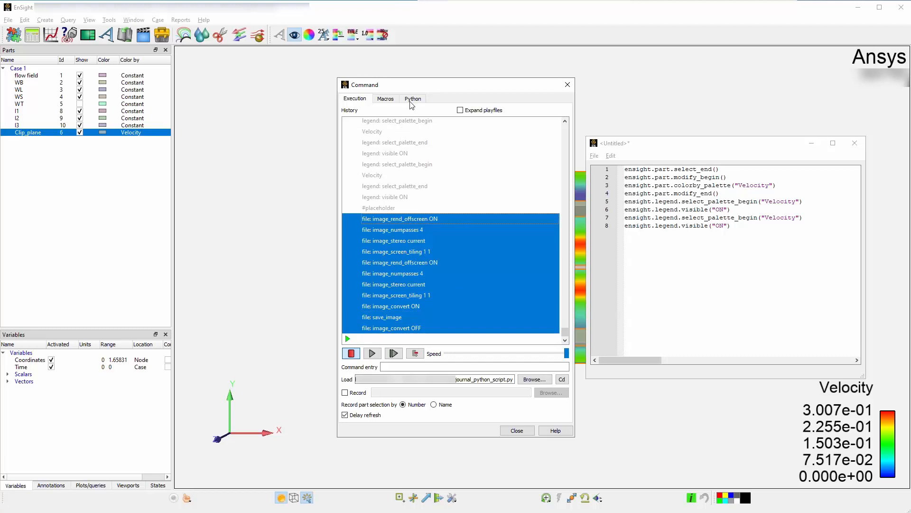
- Paste the image-saving commands into a new untitled Python script, then close it at the Save changes prompt
{"action": "left_click", "coordinate": [413, 98]}
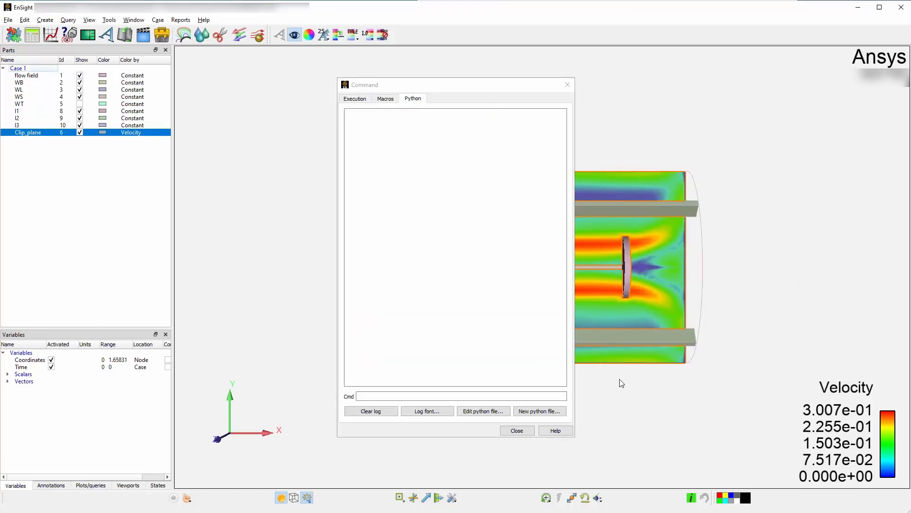
{"action": "left_click", "coordinate": [540, 411]}
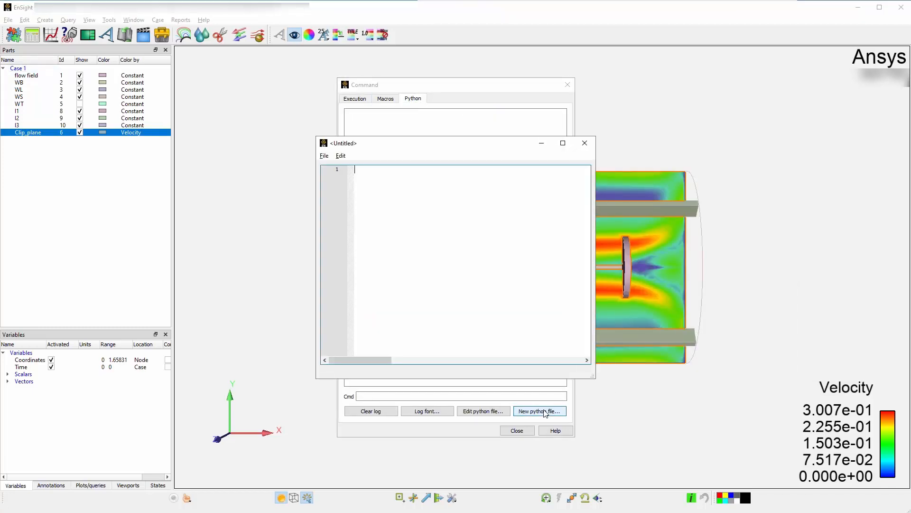
{"action": "left_click", "coordinate": [340, 154]}
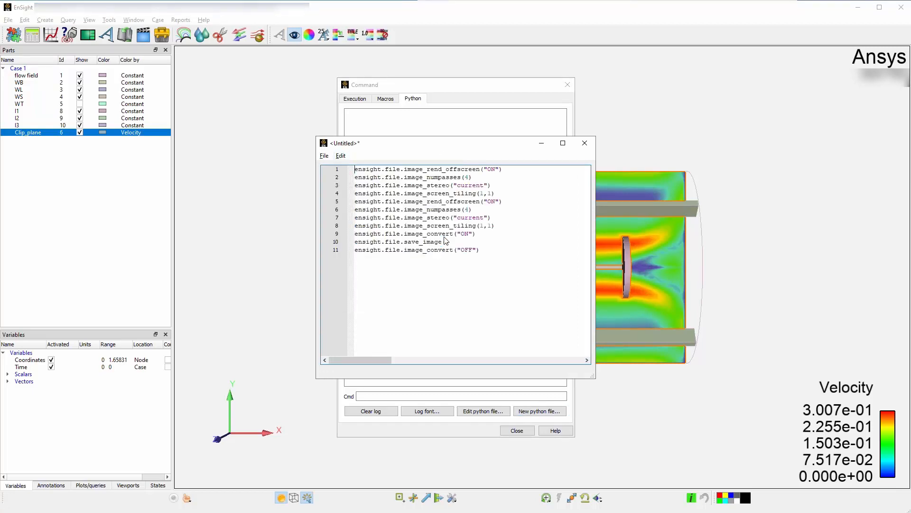
{"action": "left_click", "coordinate": [584, 144]}
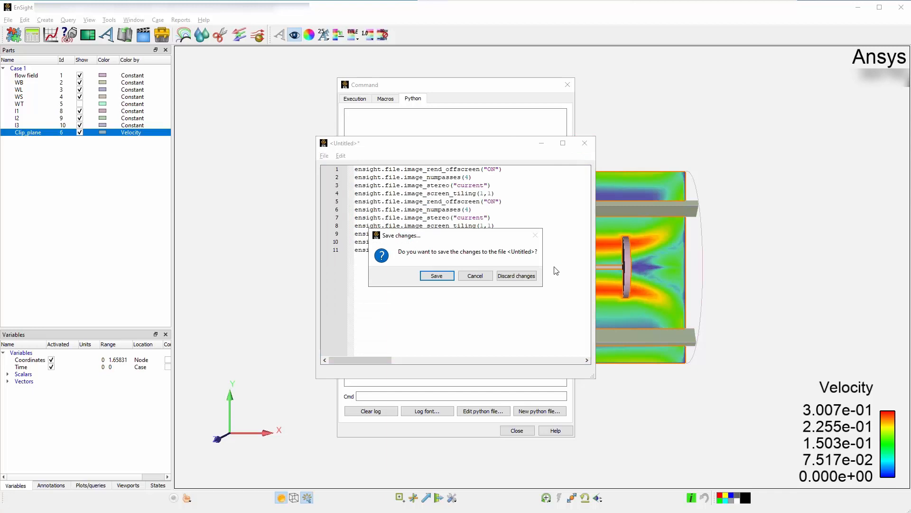
{"action": "left_click", "coordinate": [516, 276]}
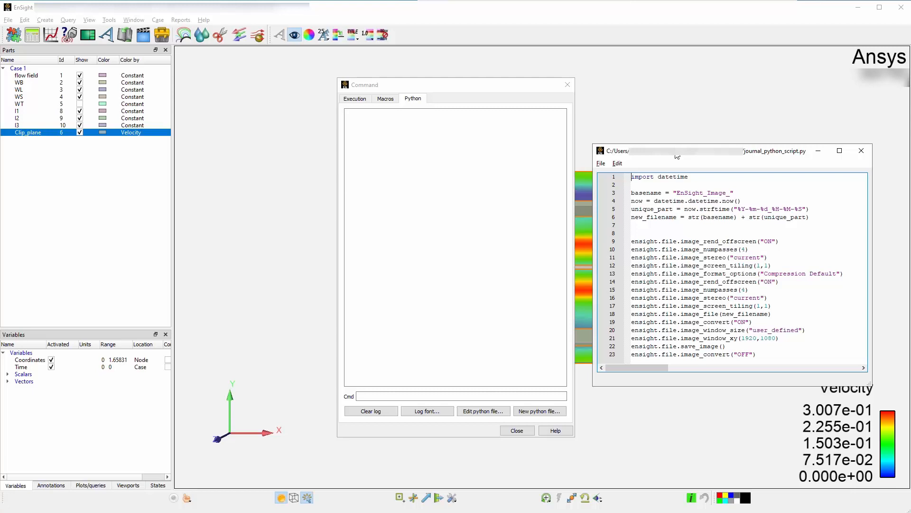
- Review the datetime-stamped filename lines in journal_python_script.py and bring up its file actions
{"action": "double_click", "coordinate": [680, 193]}
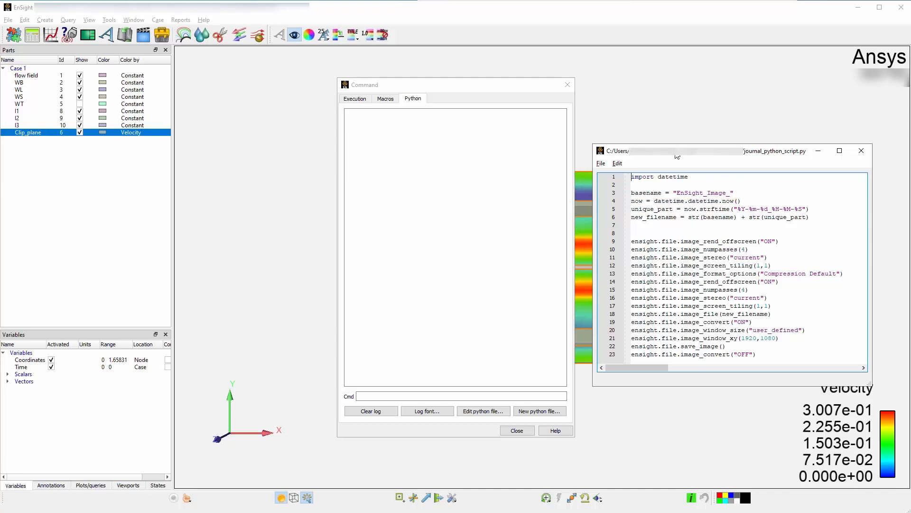
{"action": "double_click", "coordinate": [657, 201]}
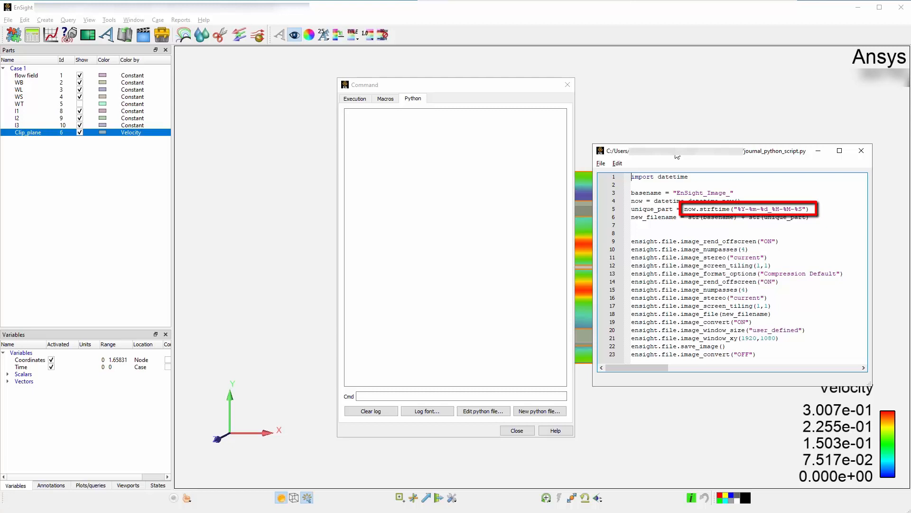
{"action": "left_click", "coordinate": [601, 162]}
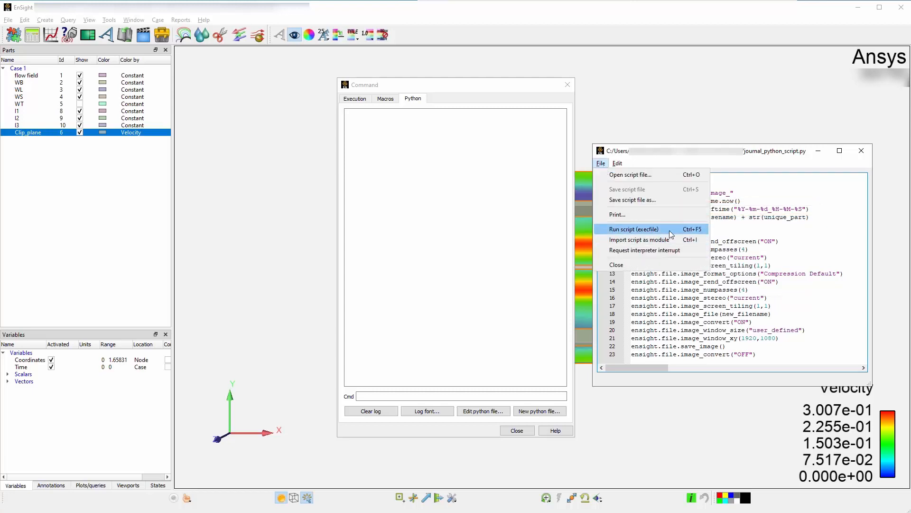
- Run journal_python_script.py via Run script (execfile) to produce the timestamped EnSight_Image PNG
{"action": "left_click", "coordinate": [630, 174]}
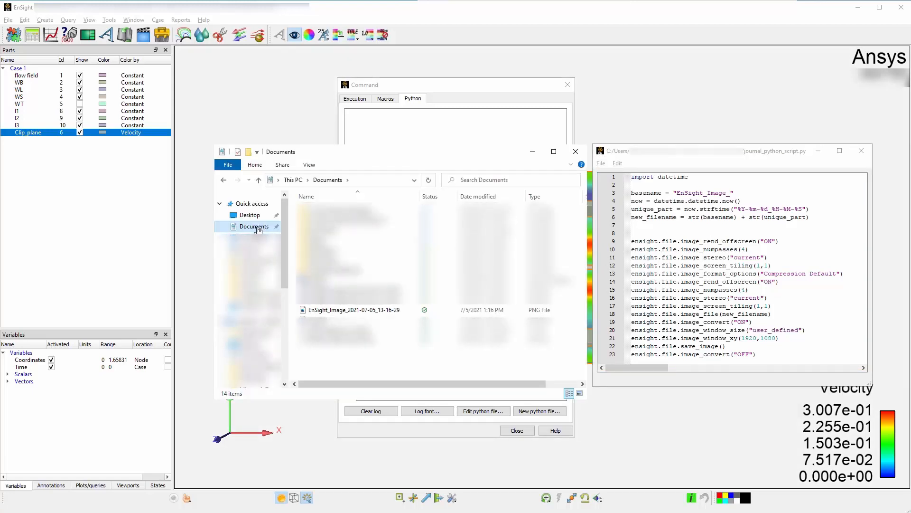
{"action": "mouse_move", "coordinate": [293, 288]}
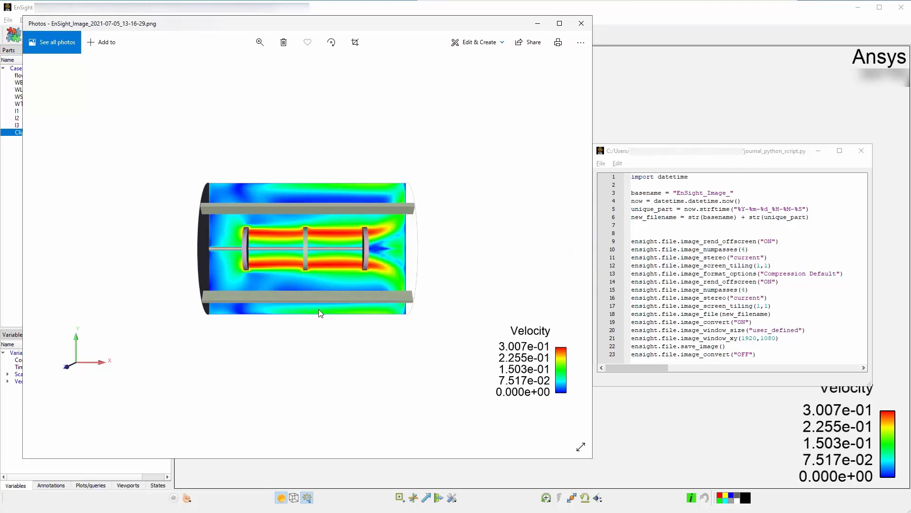
{"action": "mouse_move", "coordinate": [331, 335]}
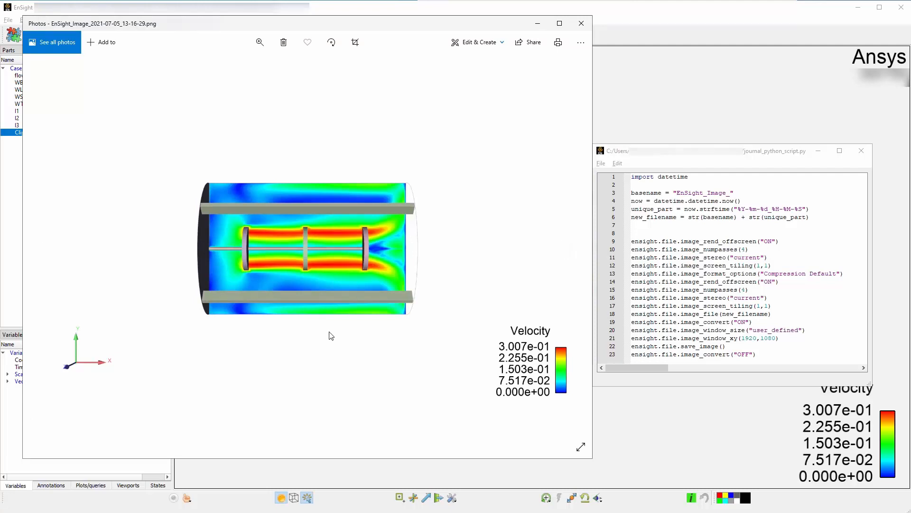